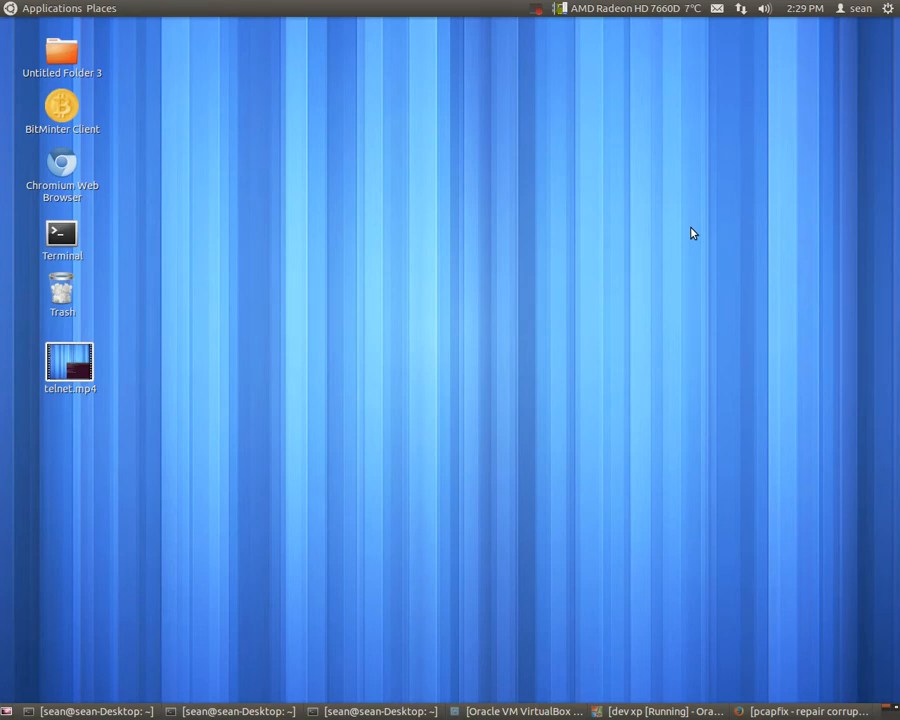
{"action": "mouse_move", "coordinate": [707, 713]}
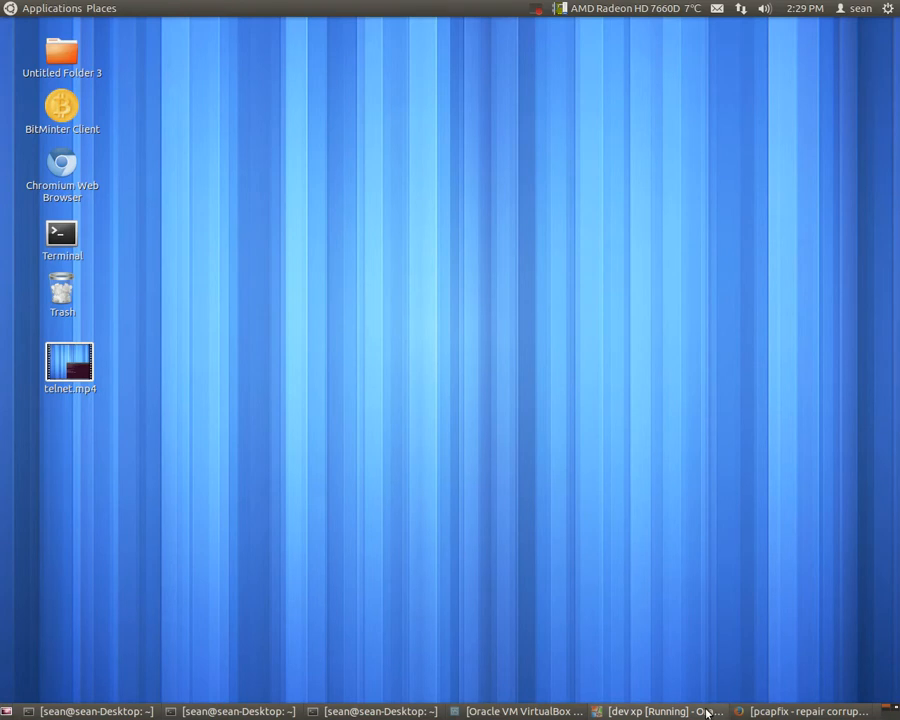
In the XP guest, open go.pcap from Downloads\pcapfix-1.0.1-win32\pcapfix-1.0.1 in Wireshark.
{"action": "left_click", "coordinate": [649, 711]}
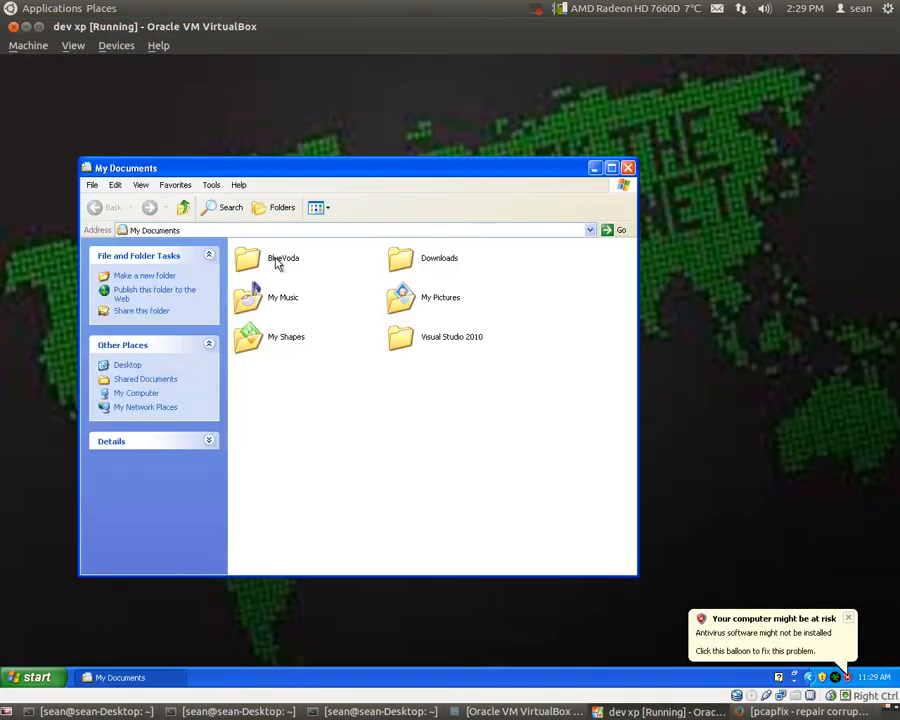
{"action": "double_click", "coordinate": [399, 258]}
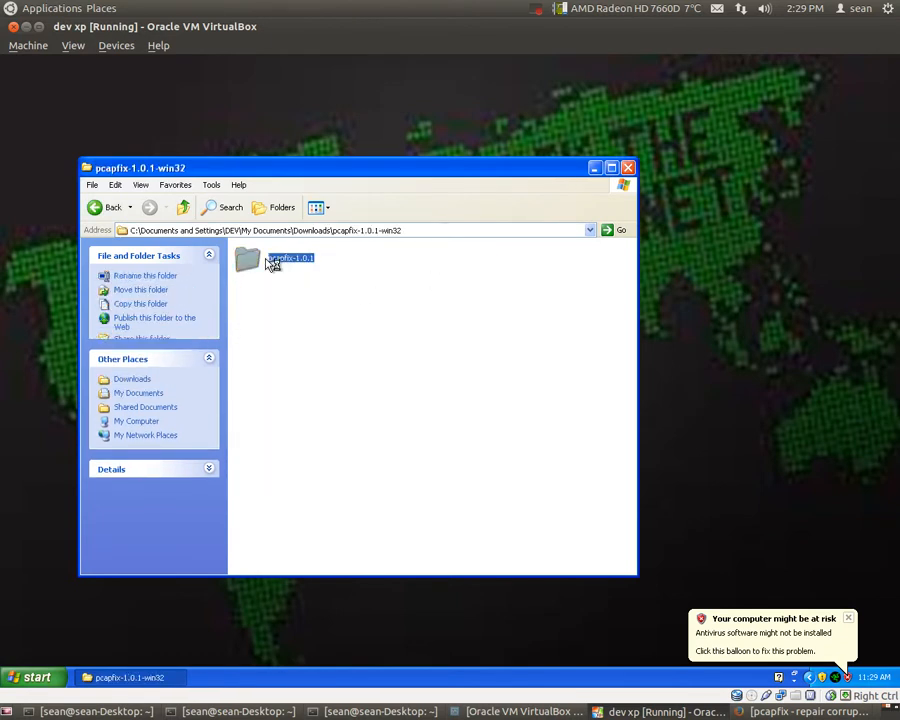
{"action": "double_click", "coordinate": [290, 258]}
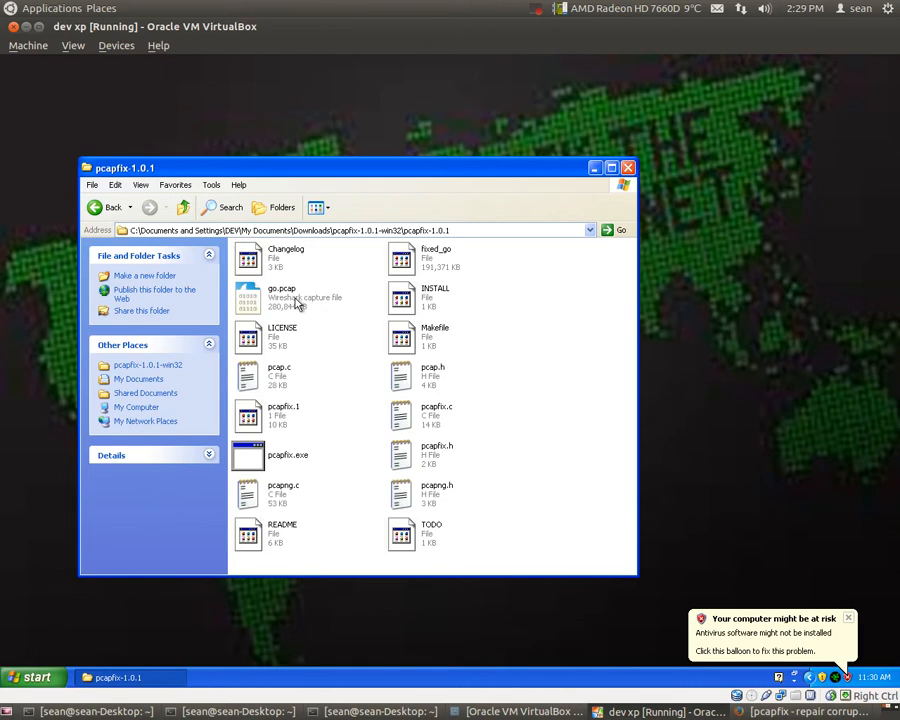
{"action": "double_click", "coordinate": [281, 297]}
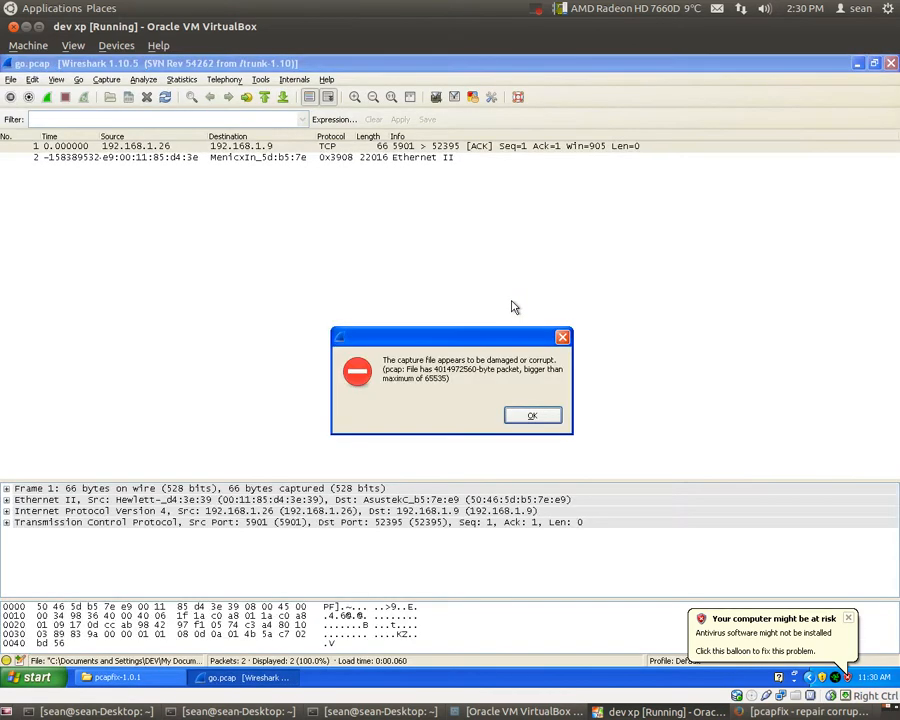
{"action": "mouse_move", "coordinate": [420, 357]}
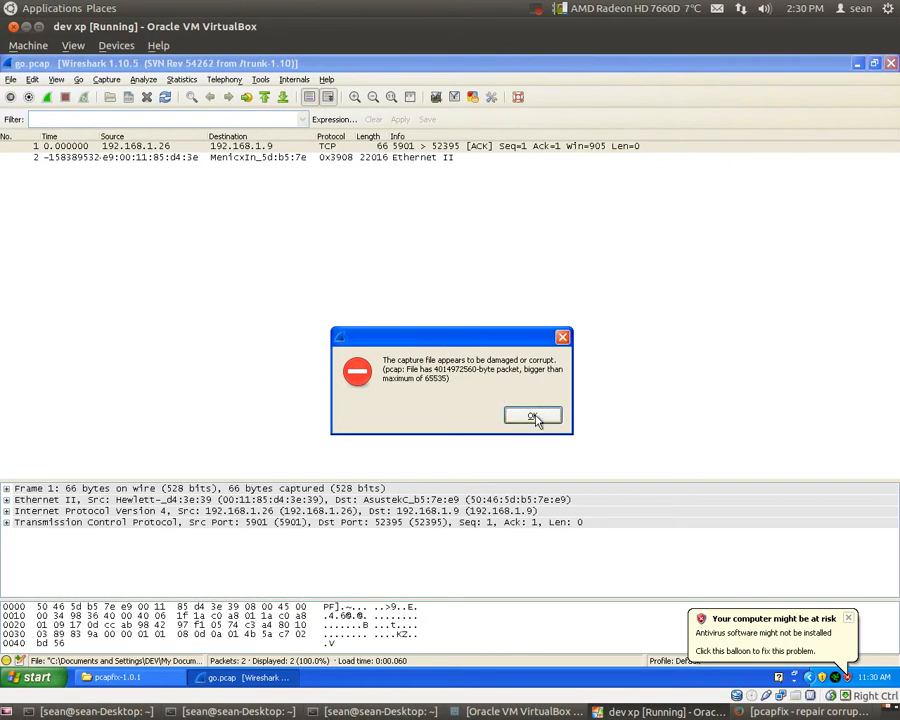
Dismiss Wireshark's 'damaged or corrupt' warning for go.pcap and leave the VM.
{"action": "left_click", "coordinate": [533, 416]}
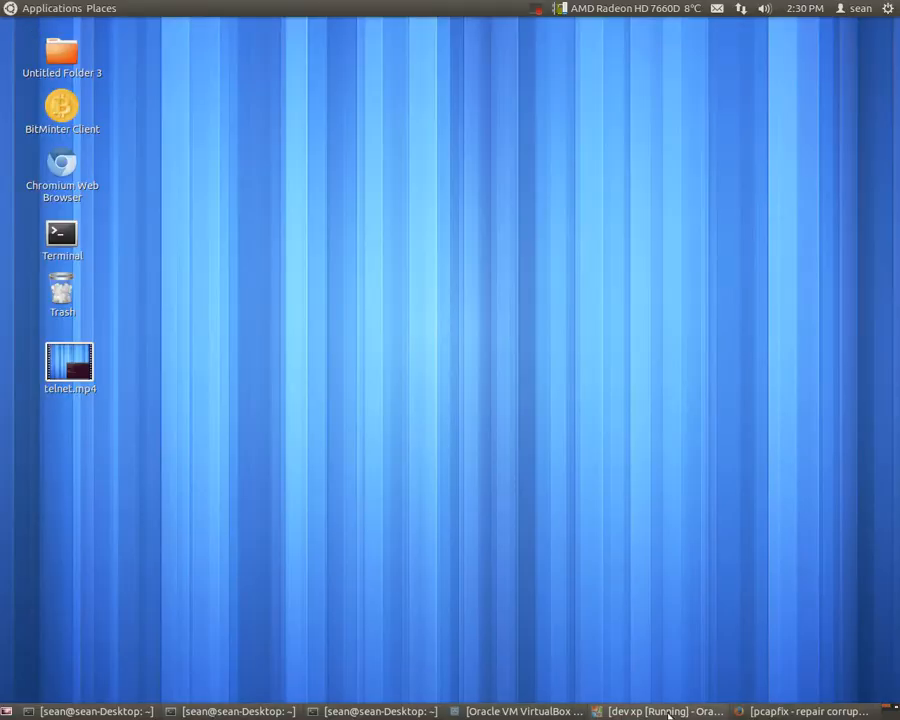
{"action": "left_click", "coordinate": [810, 711]}
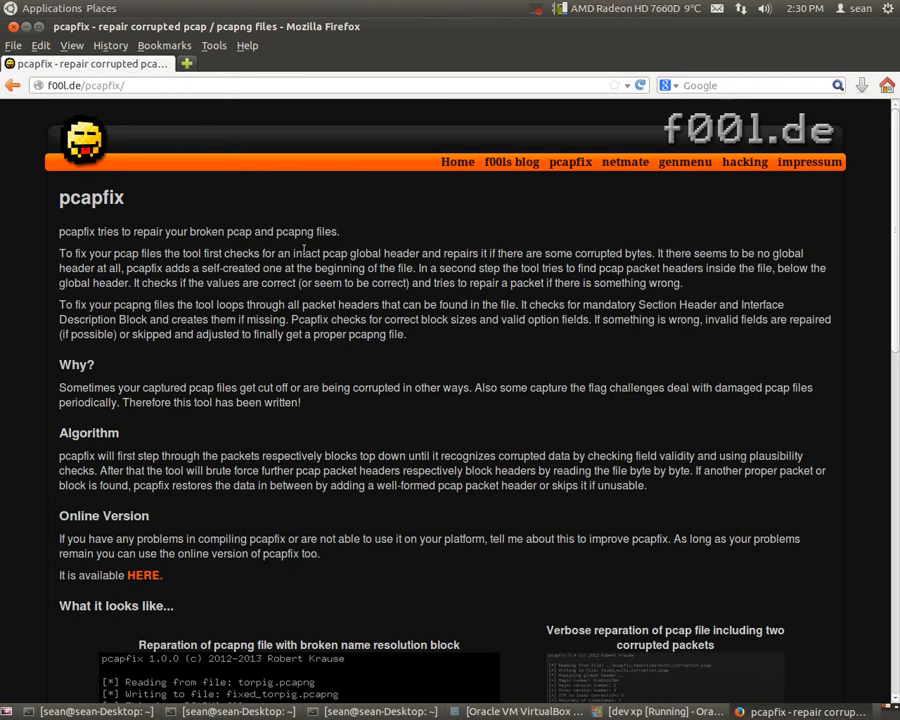
{"action": "scroll", "scroll_direction": "down", "scroll_amount": 3}
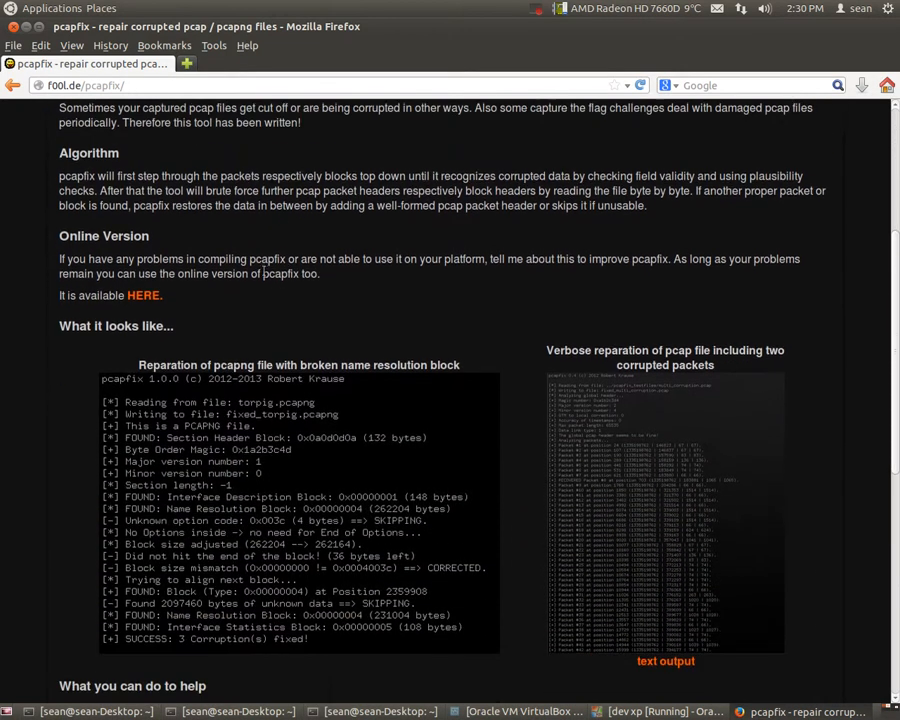
{"action": "scroll", "scroll_direction": "down", "scroll_amount": 3}
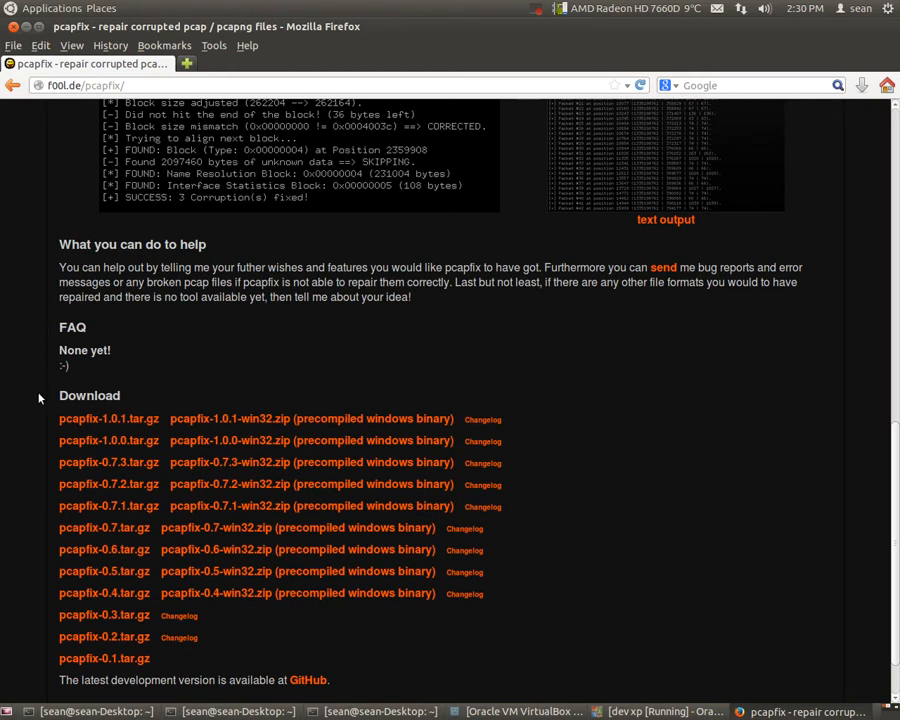
{"action": "mouse_move", "coordinate": [328, 300]}
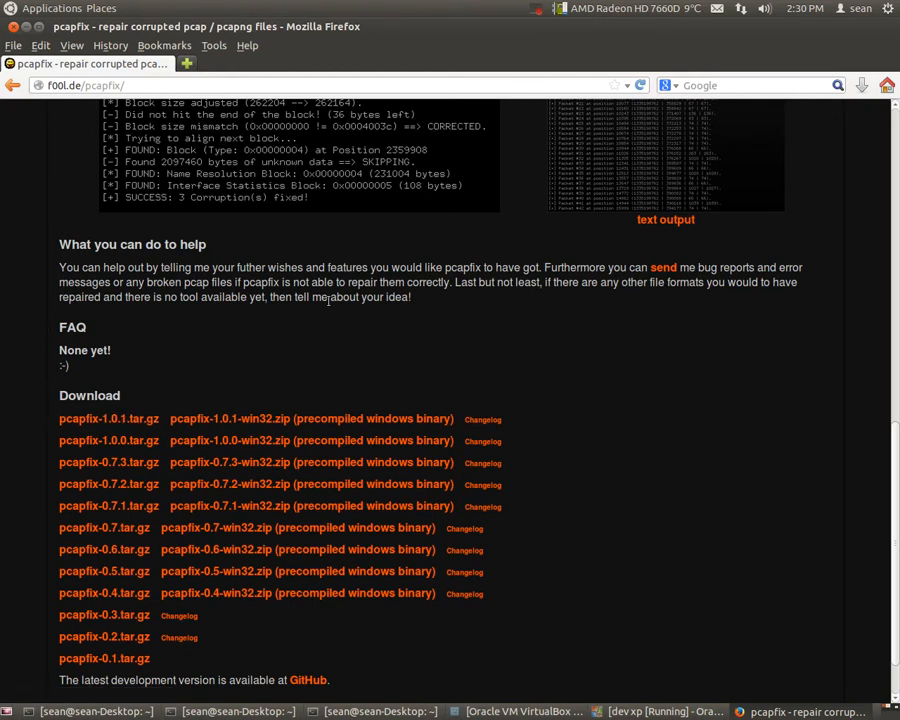
{"action": "scroll", "scroll_direction": "up", "scroll_amount": 3}
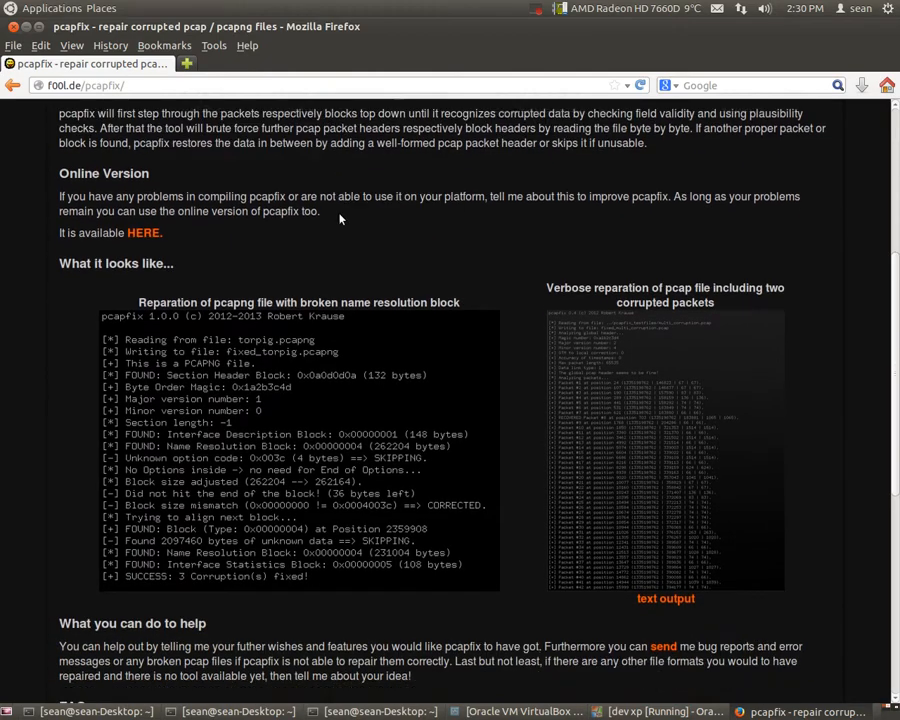
{"action": "scroll", "scroll_direction": "down", "scroll_amount": 3}
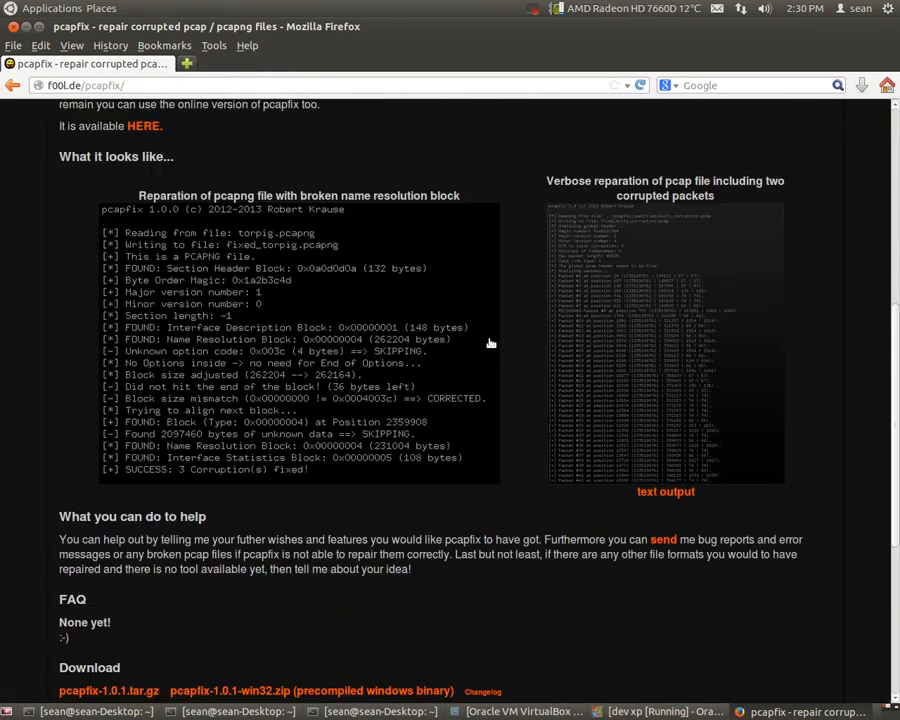
{"action": "scroll", "scroll_direction": "up", "scroll_amount": 3}
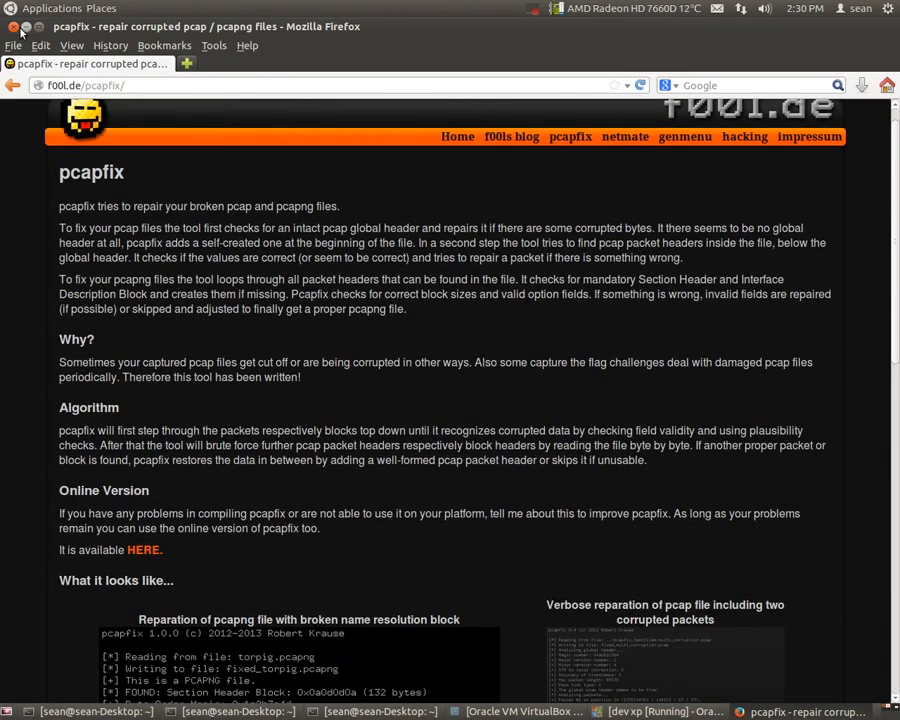
{"action": "left_click", "coordinate": [15, 27]}
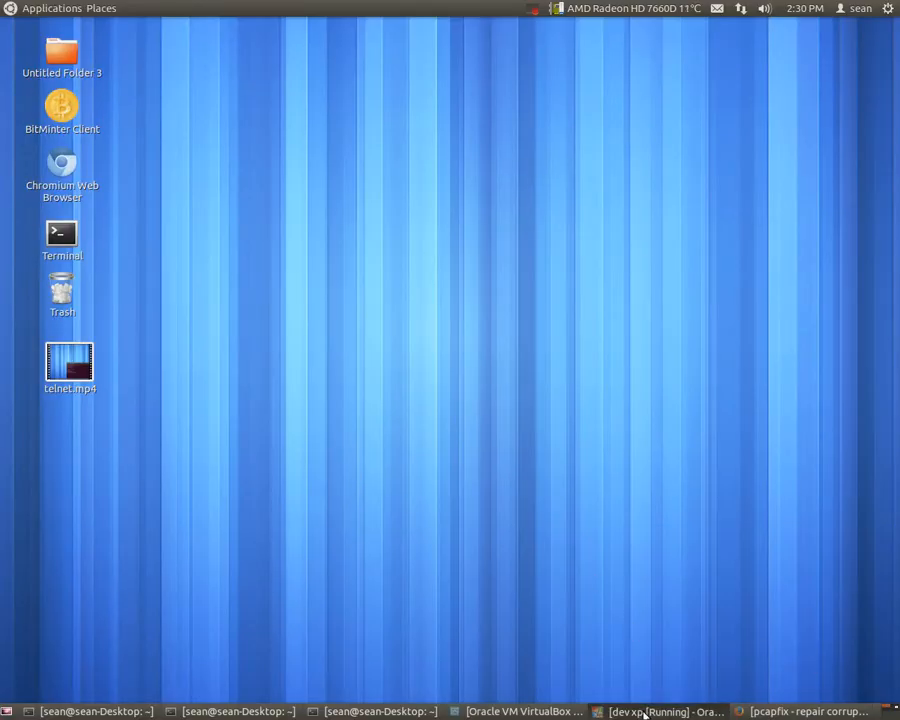
Return to the XP guest, restore the pcapfix-1.0.1 Explorer window and close the stray search window.
{"action": "left_click", "coordinate": [652, 711]}
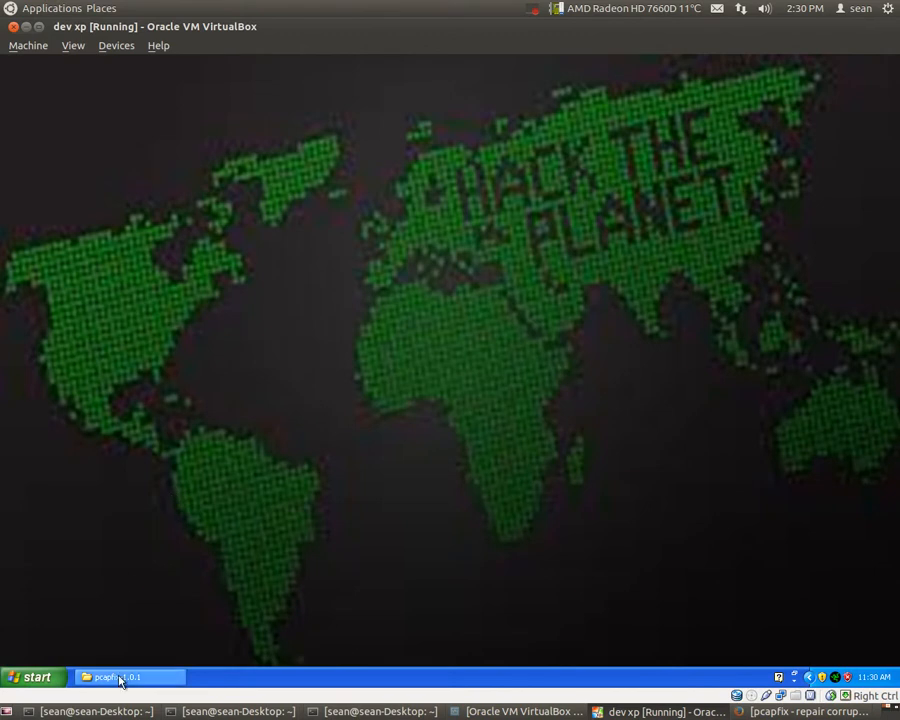
{"action": "left_click", "coordinate": [30, 677]}
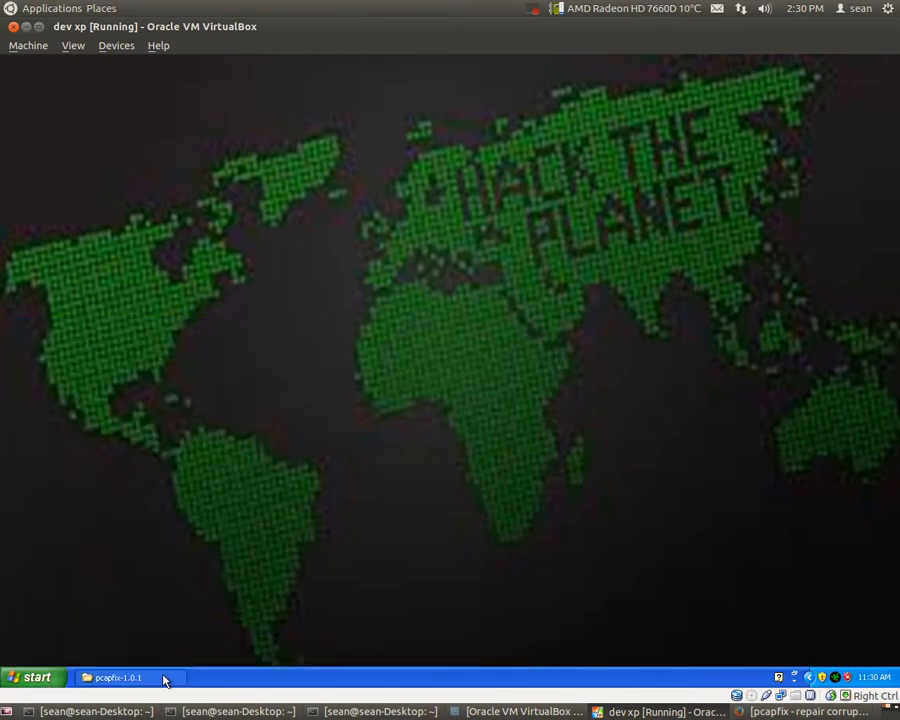
{"action": "left_click", "coordinate": [115, 677]}
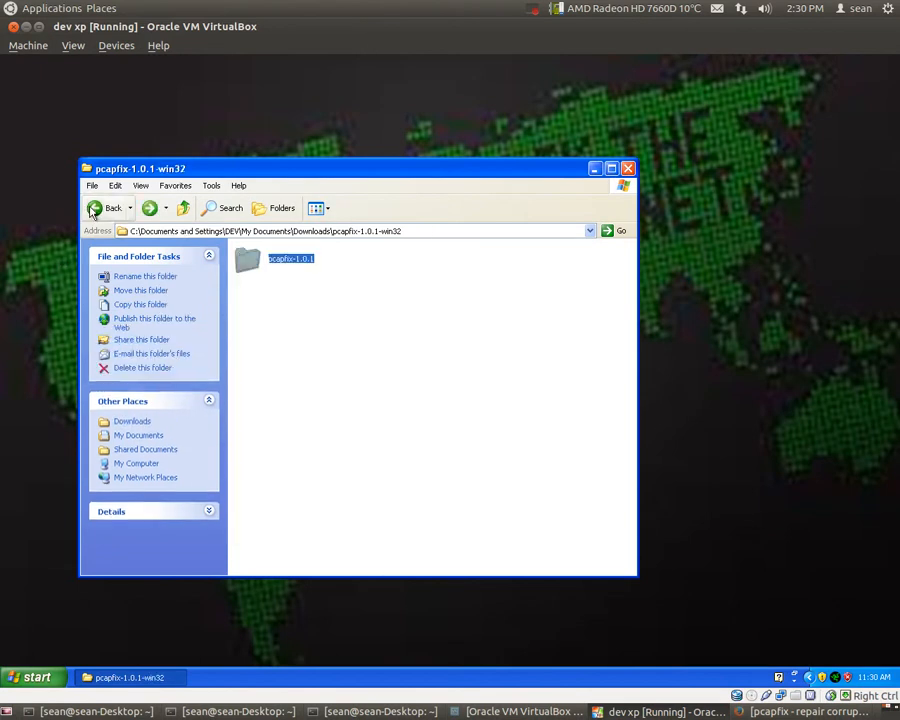
{"action": "left_click", "coordinate": [112, 208]}
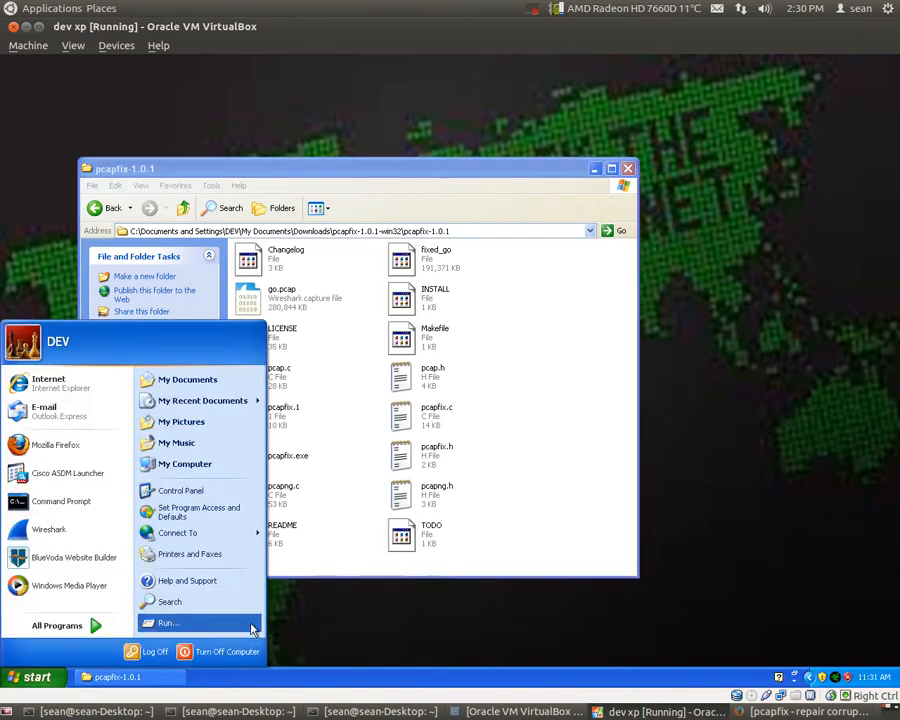
{"action": "left_click", "coordinate": [170, 601]}
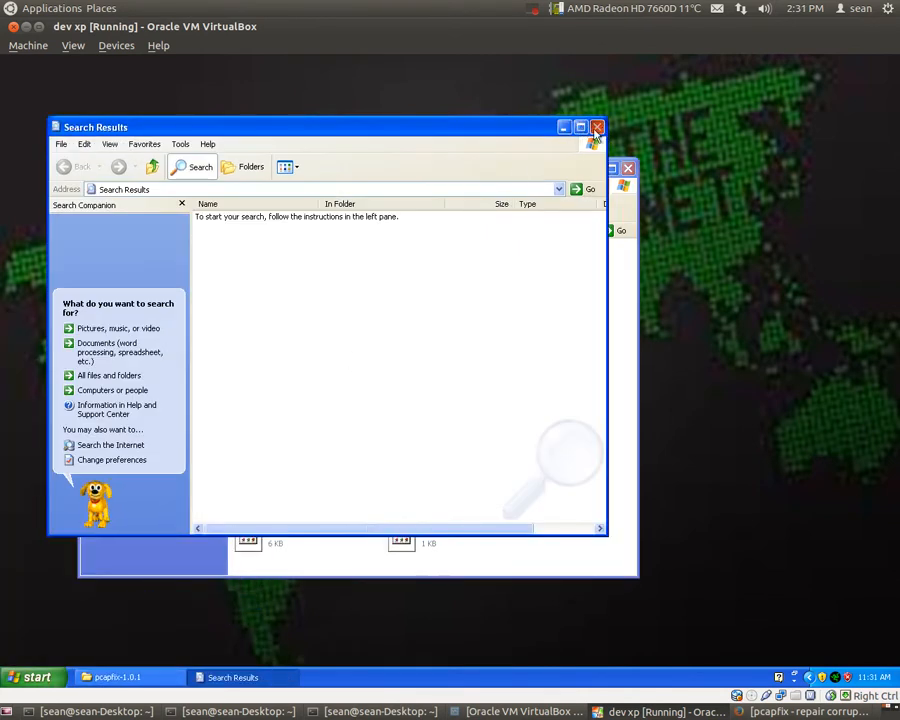
{"action": "left_click", "coordinate": [33, 677]}
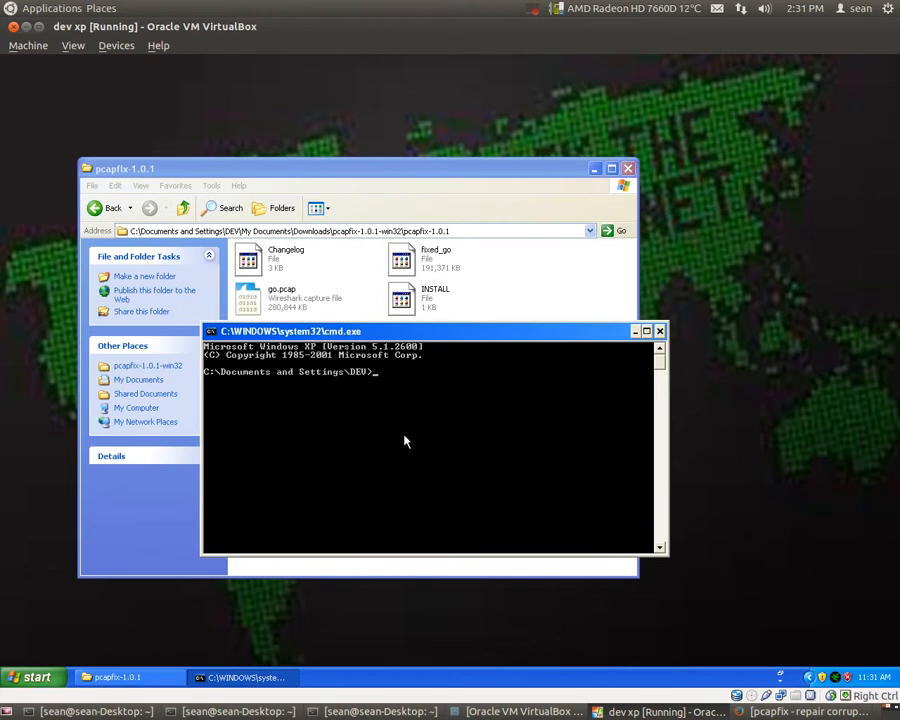
Use cd and dir to reach the pcapfix-1.0.1 folder and begin typing pcapfix.exe.
{"action": "type", "text": "cd"}
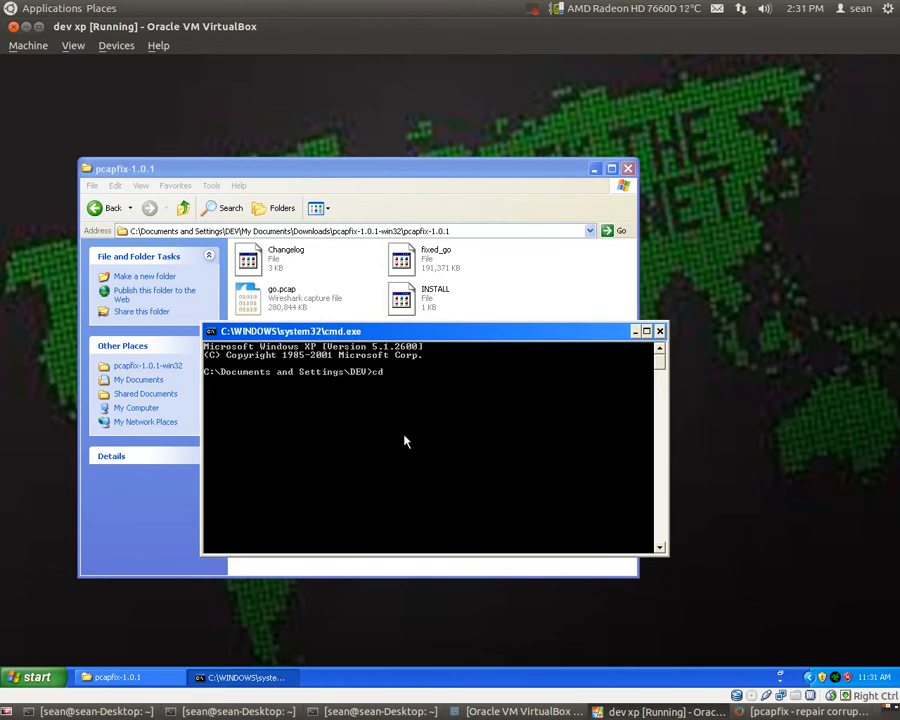
{"action": "type", "text": "do"}
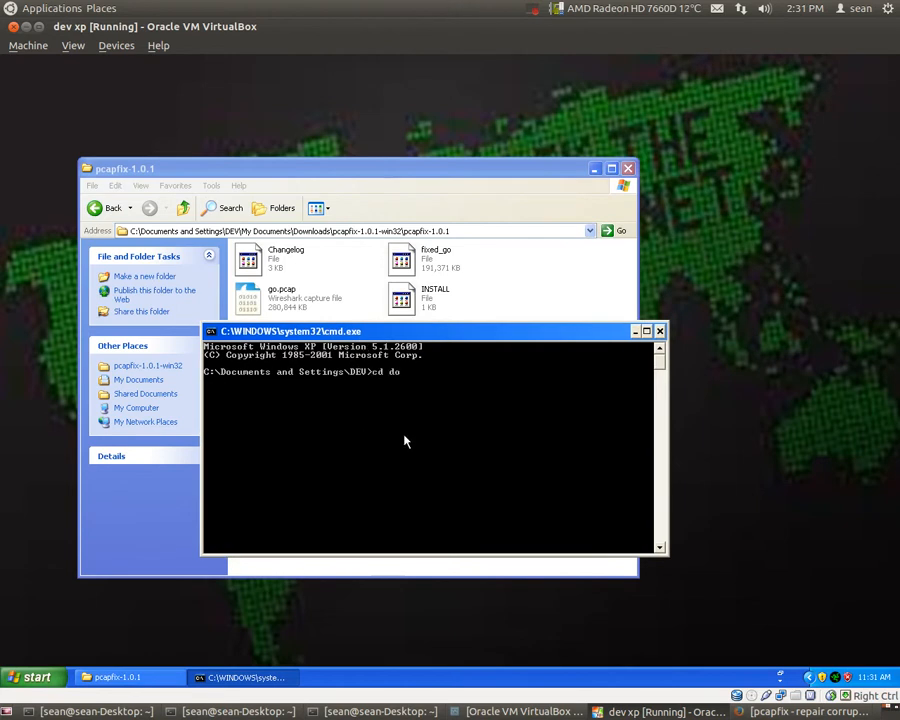
{"action": "type", "text": "Doc"}
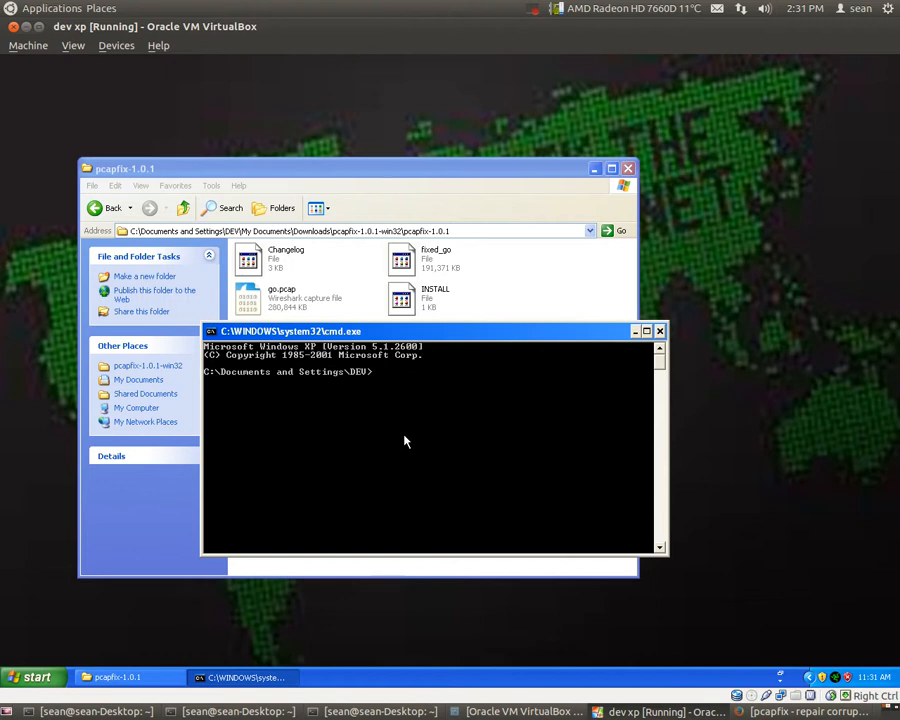
{"action": "type", "text": "dir"}
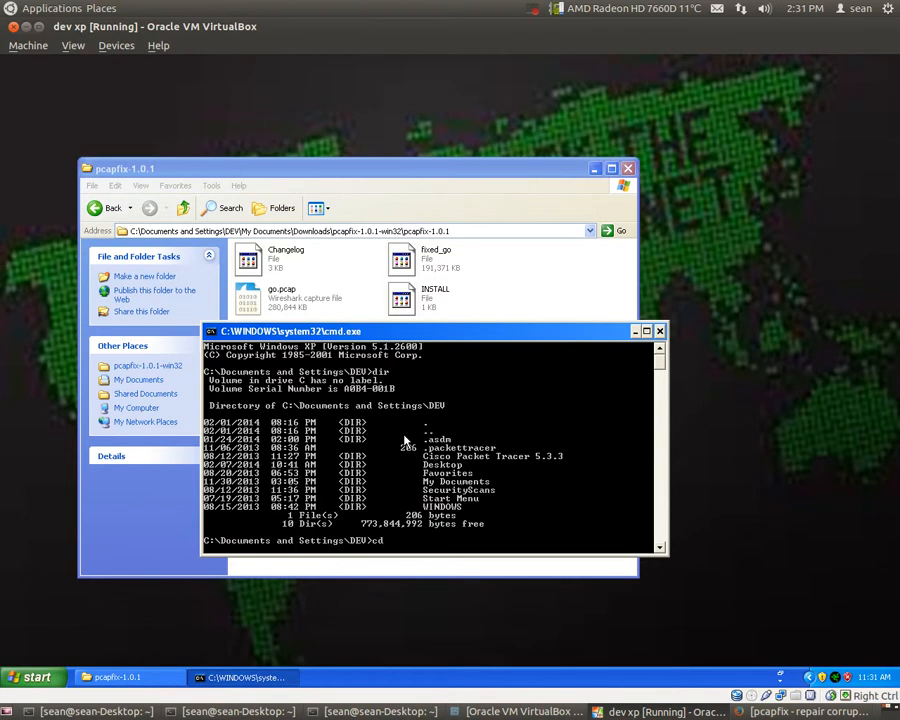
{"action": "type", "text": "\"My Documents\""}
{"action": "type", "text": "cd Downloads"}
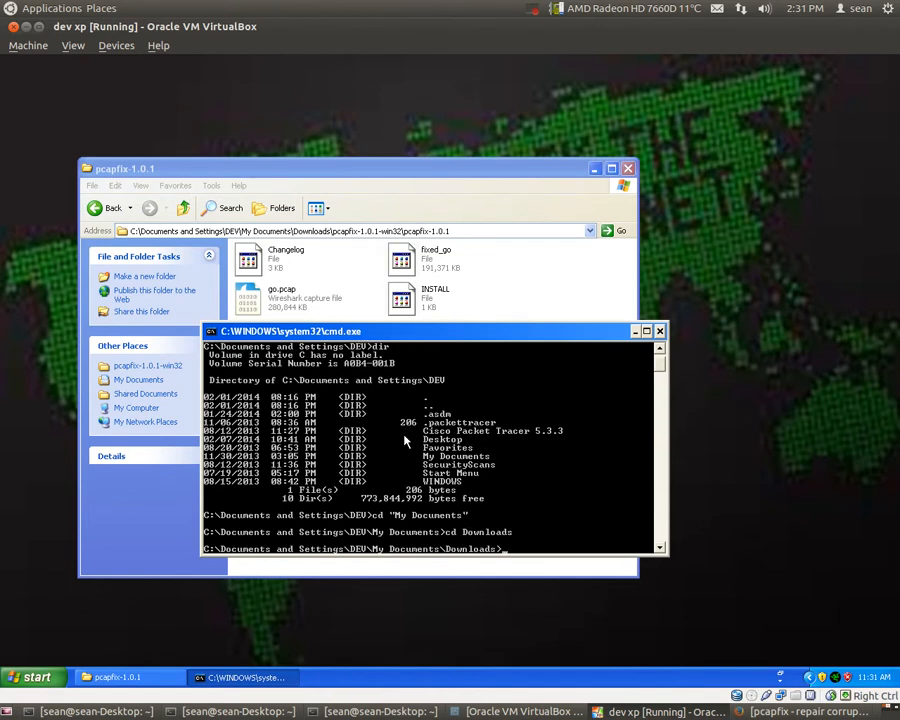
{"action": "type", "text": "cd P"}
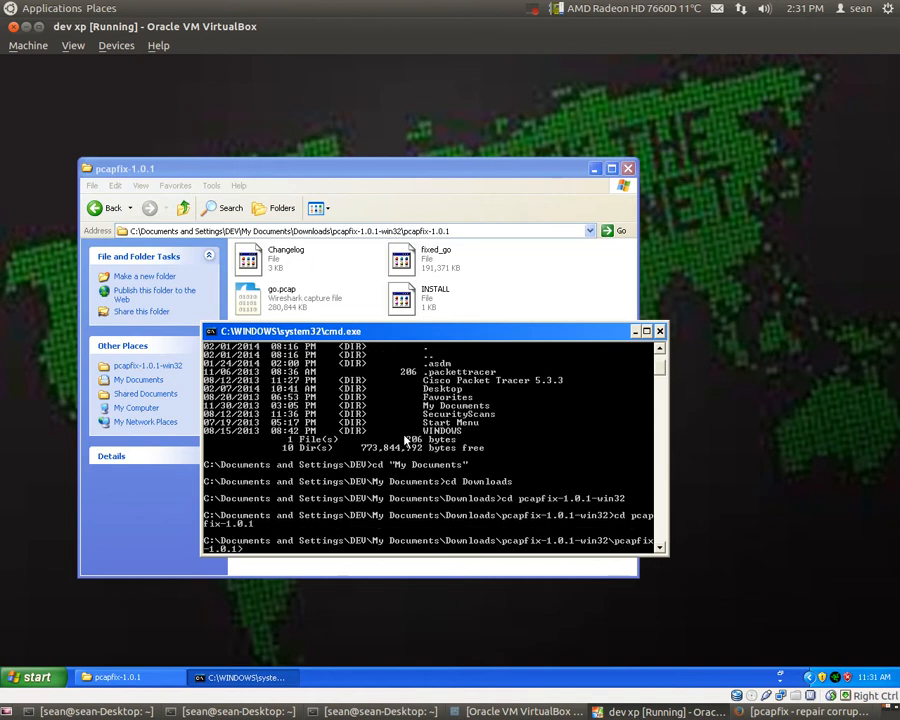
{"action": "mouse_move", "coordinate": [819, 615]}
{"action": "type", "text": "dir"}
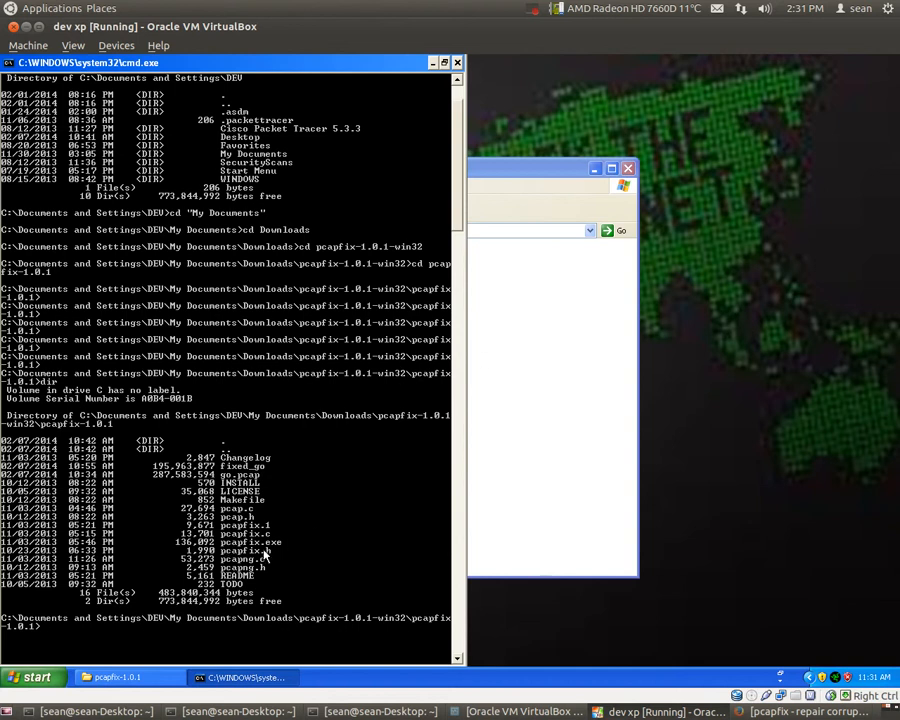
{"action": "type", "text": "pcapfix.exe"}
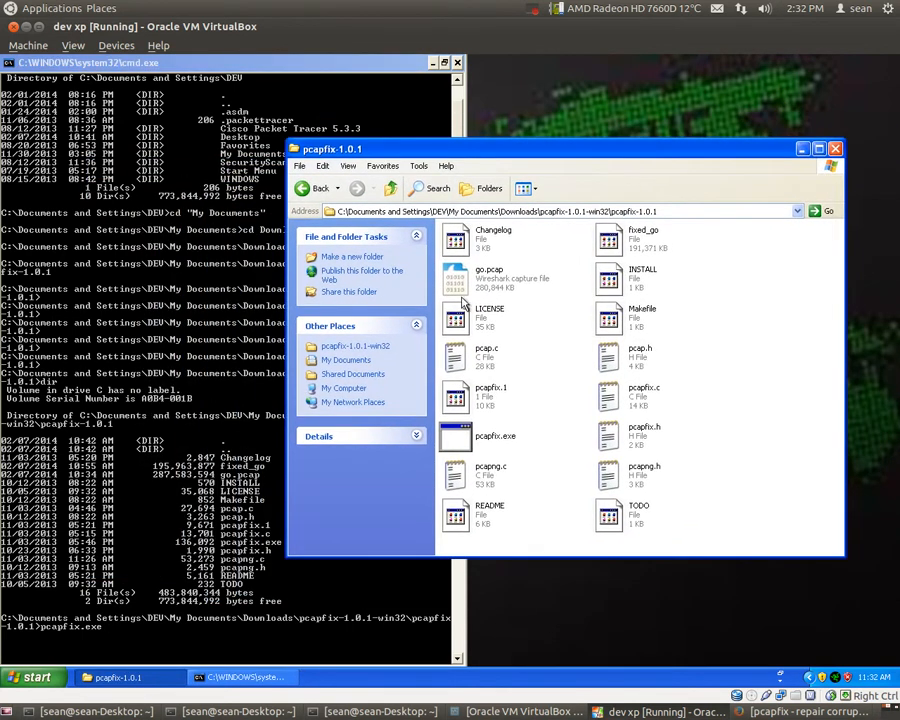
Select the old fixed_go file in Explorer and run pcapfix.exe go.pcap.
{"action": "left_click", "coordinate": [490, 278]}
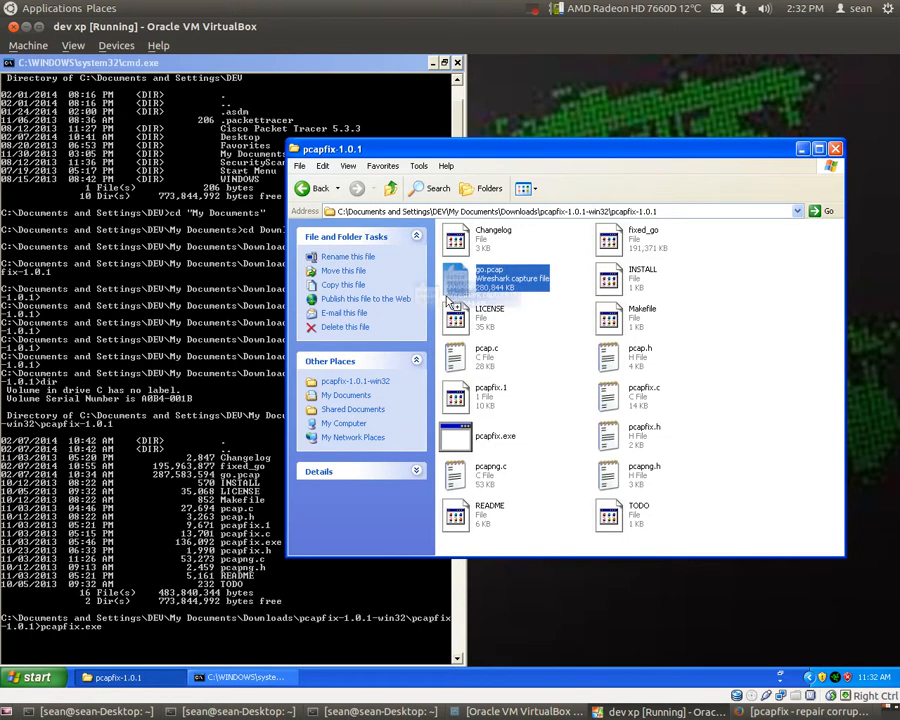
{"action": "left_click", "coordinate": [643, 238]}
{"action": "type", "text": " go.pcap"}
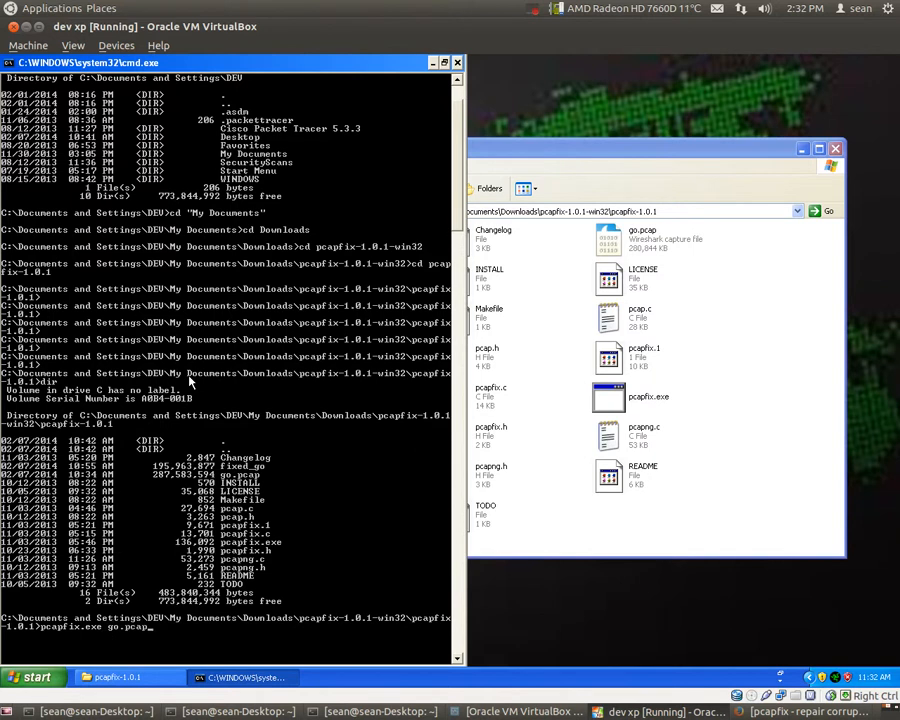
{"action": "key", "text": "Return"}
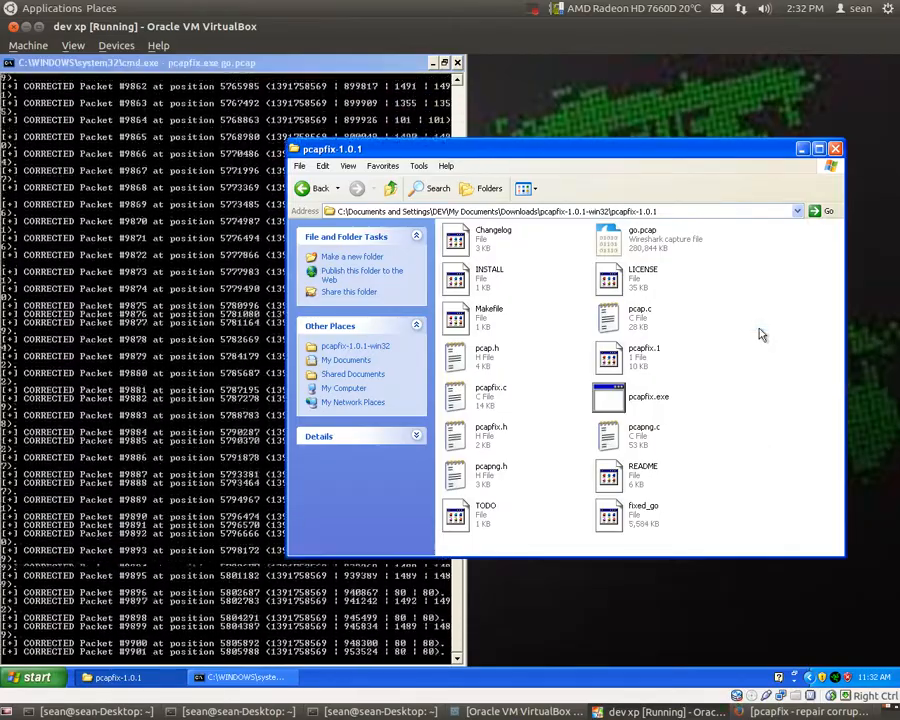
Refresh Explorer to watch fixed_go grow to about 8 MB, then close the console.
{"action": "right_click", "coordinate": [760, 334]}
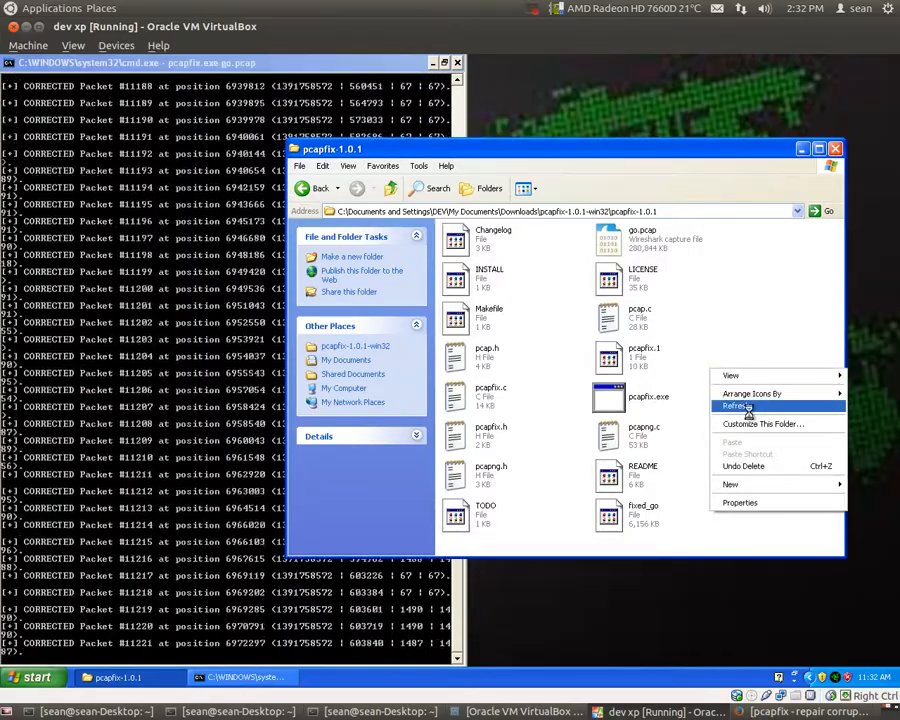
{"action": "left_click", "coordinate": [738, 406]}
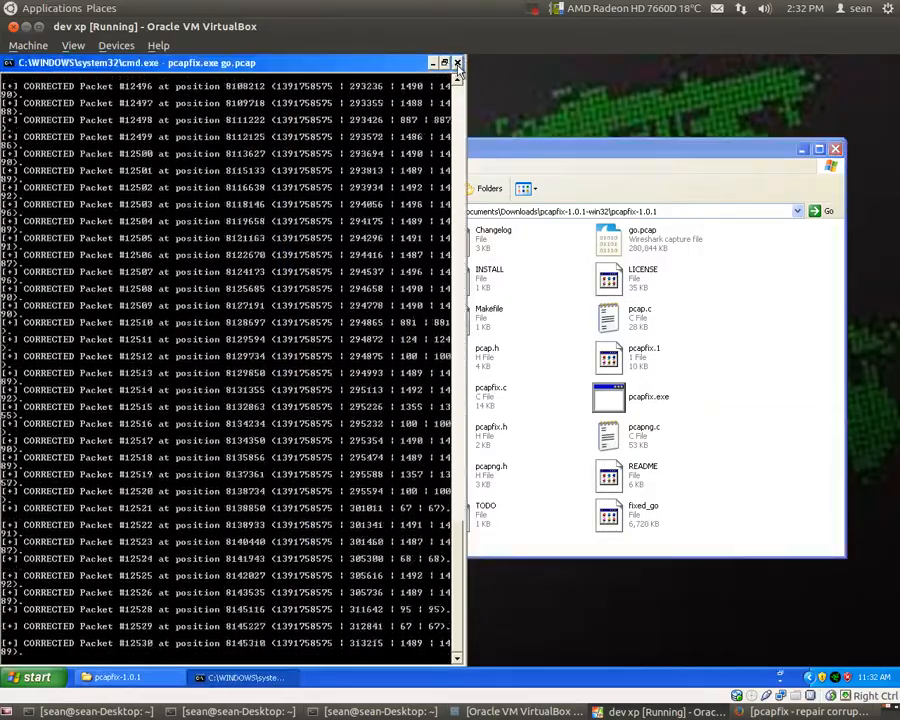
{"action": "right_click", "coordinate": [730, 437]}
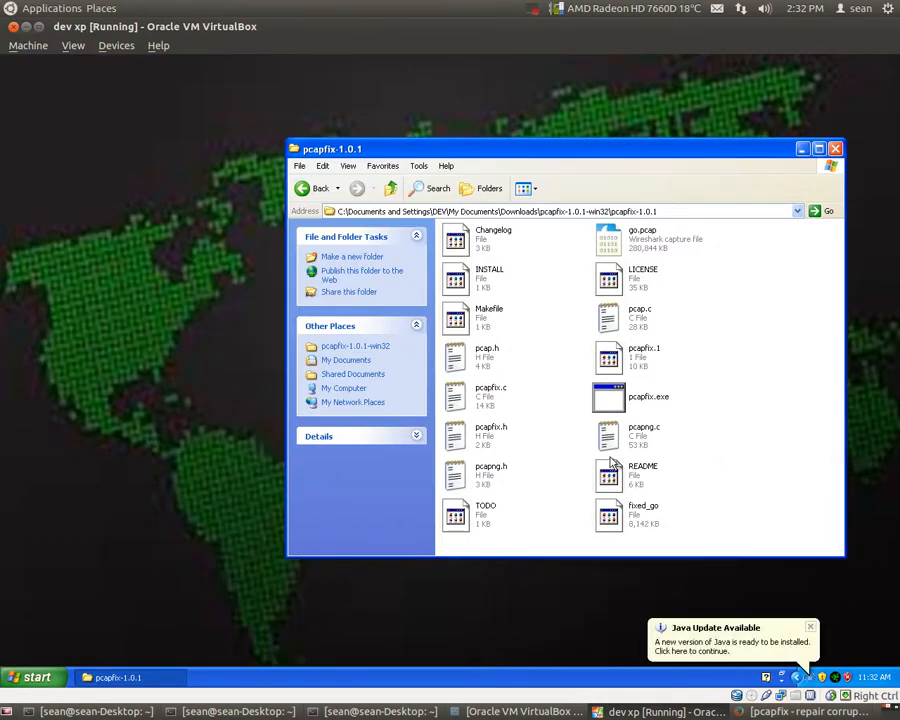
{"action": "left_click", "coordinate": [33, 677]}
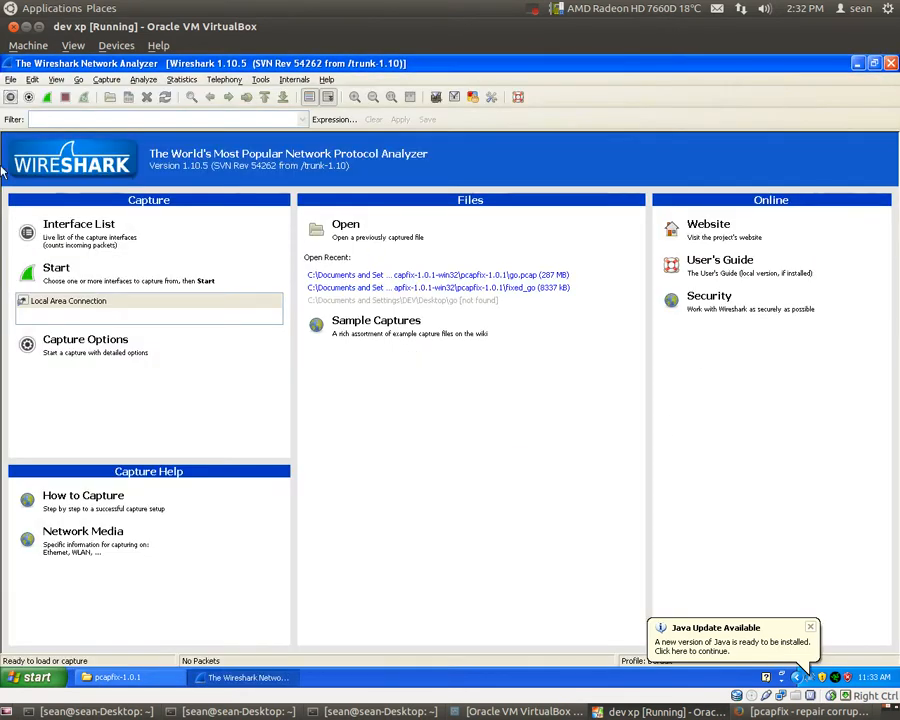
Open fixed_go from the pcapfix-1.0.1 folder via File > Open, loading 12,751 packets.
{"action": "left_click", "coordinate": [10, 79]}
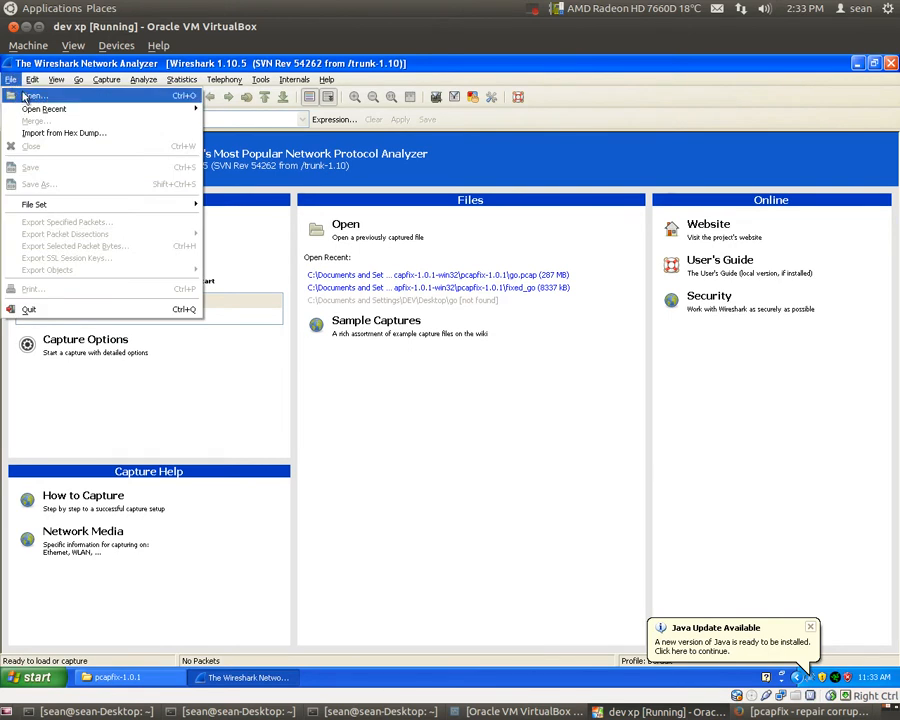
{"action": "left_click", "coordinate": [34, 95]}
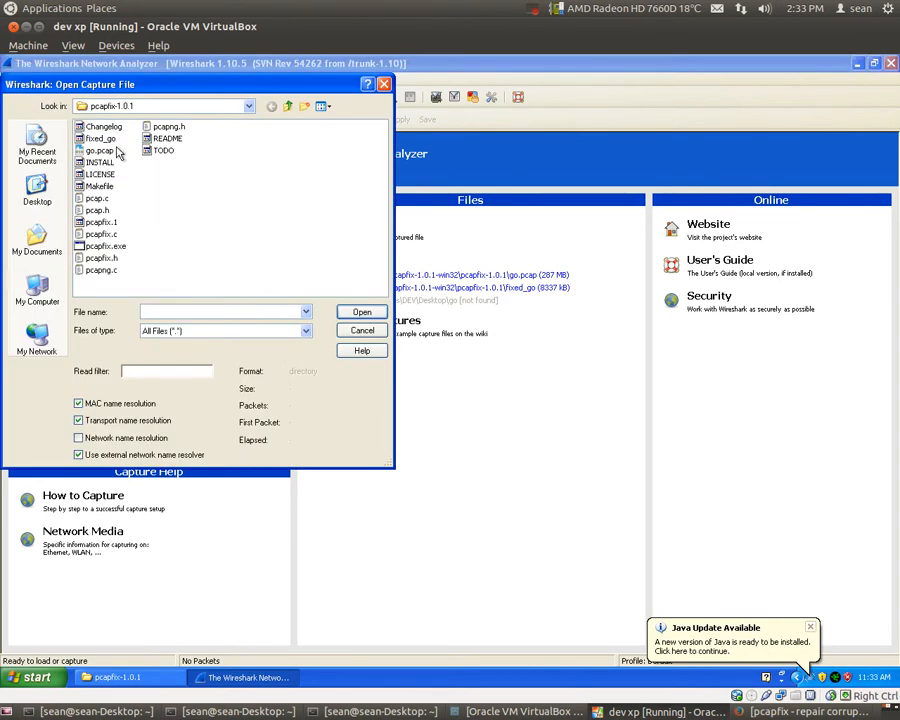
{"action": "mouse_move", "coordinate": [100, 258]}
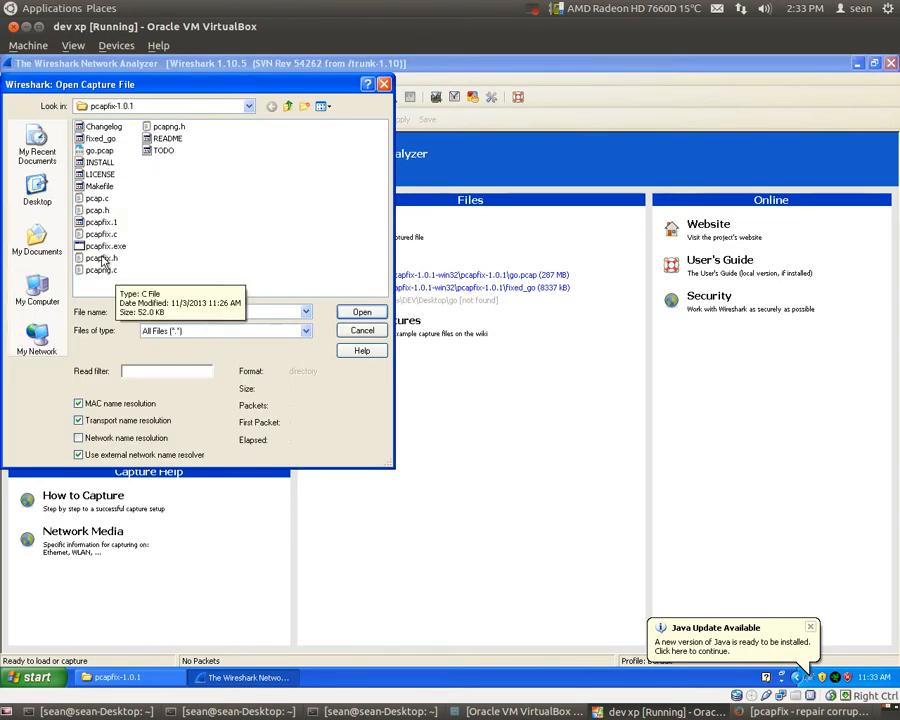
{"action": "mouse_move", "coordinate": [98, 150]}
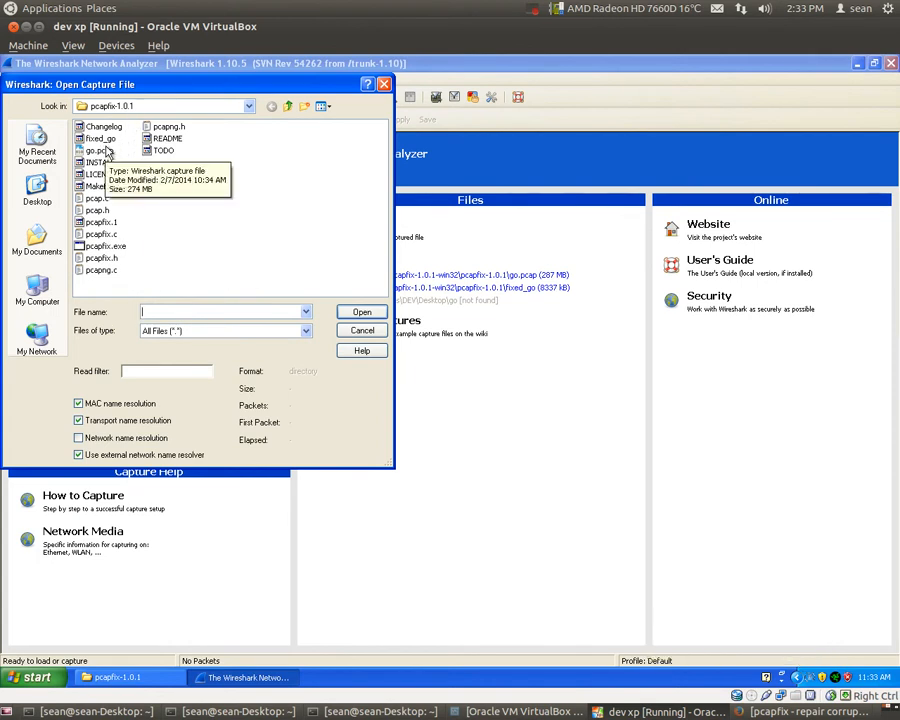
{"action": "mouse_move", "coordinate": [113, 210]}
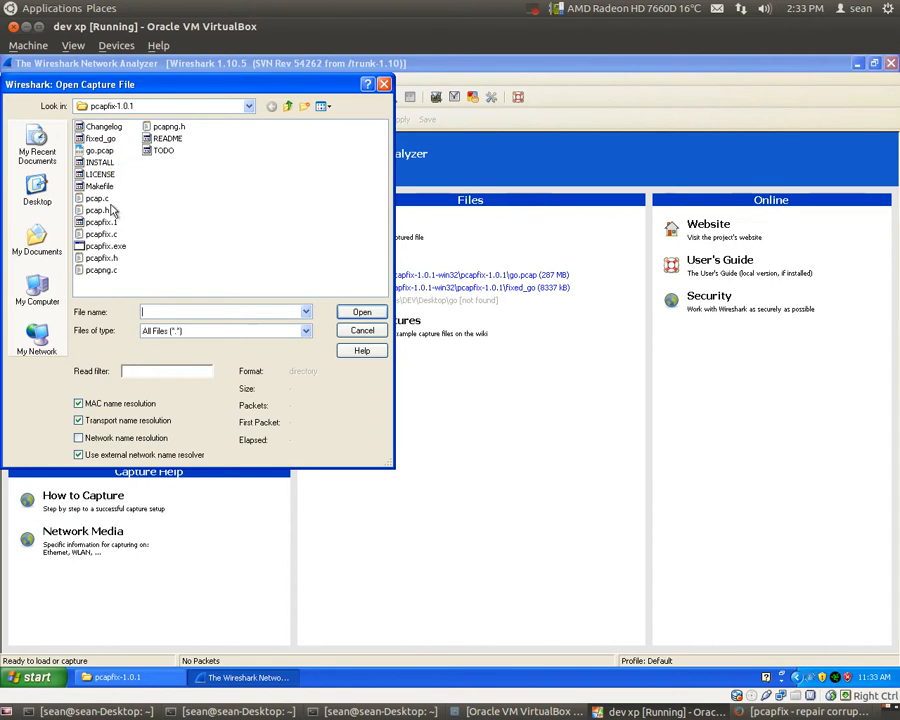
{"action": "left_click", "coordinate": [99, 174]}
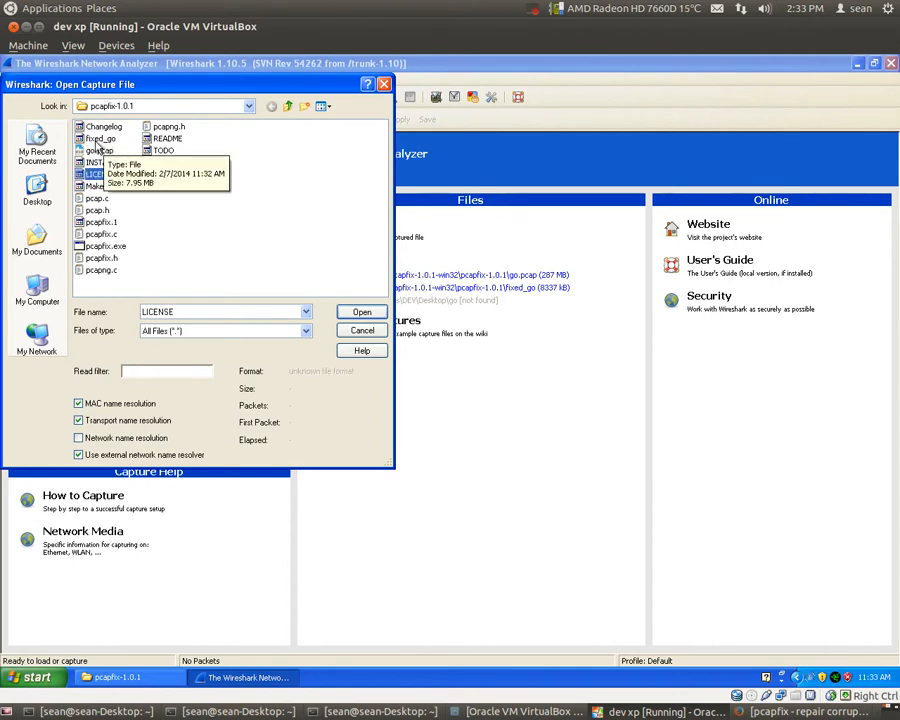
{"action": "left_click", "coordinate": [100, 138]}
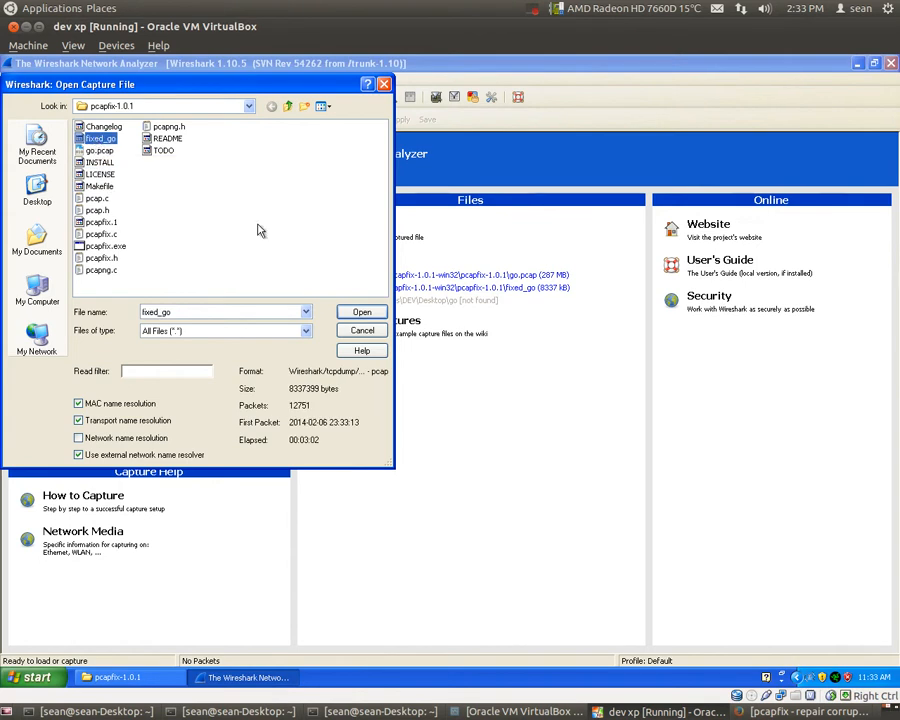
{"action": "left_click", "coordinate": [361, 311]}
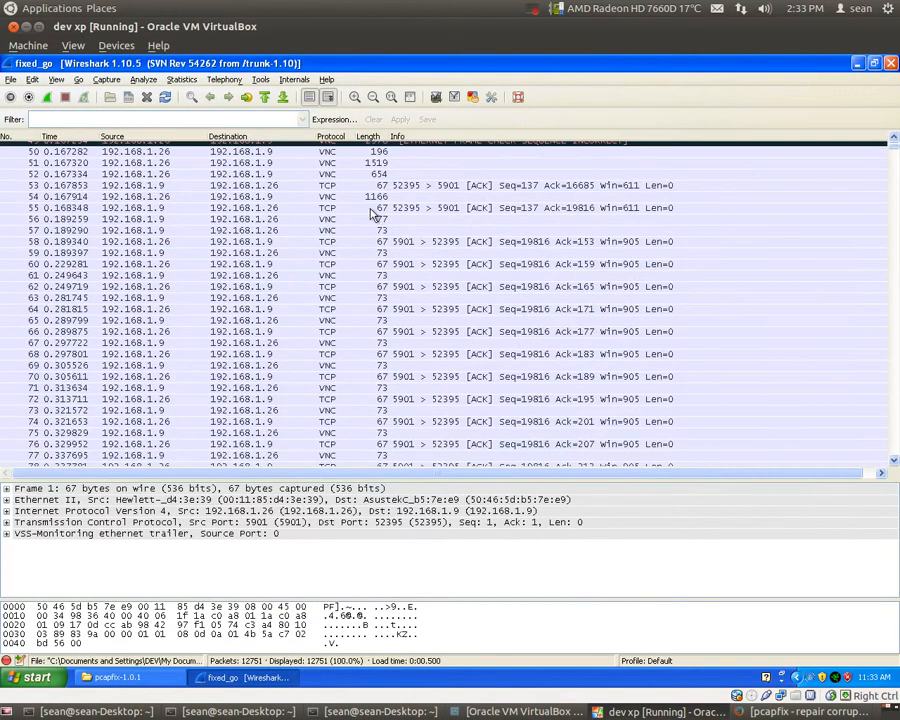
Scroll through the repaired packet list, then switch back to the pcapfix page in Firefox.
{"action": "scroll", "scroll_direction": "down", "scroll_amount": 3}
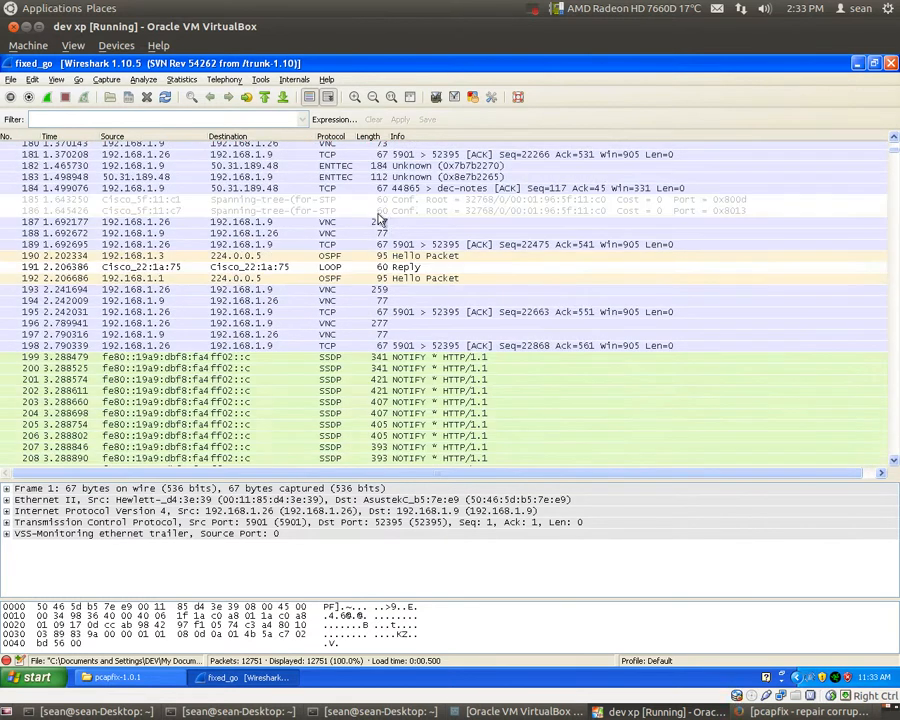
{"action": "mouse_move", "coordinate": [846, 67]}
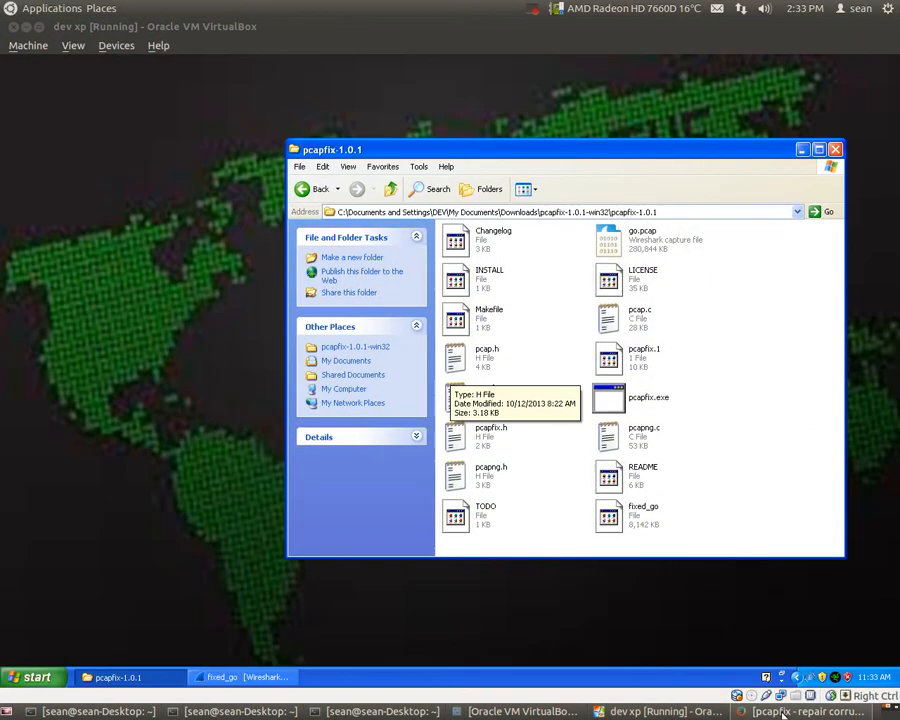
{"action": "left_click", "coordinate": [800, 711]}
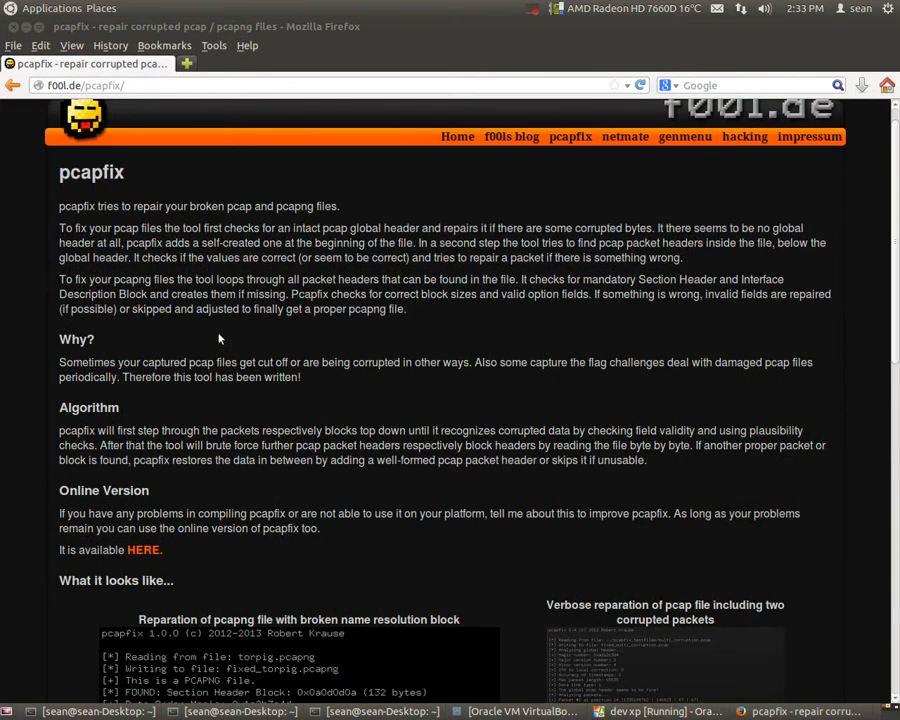